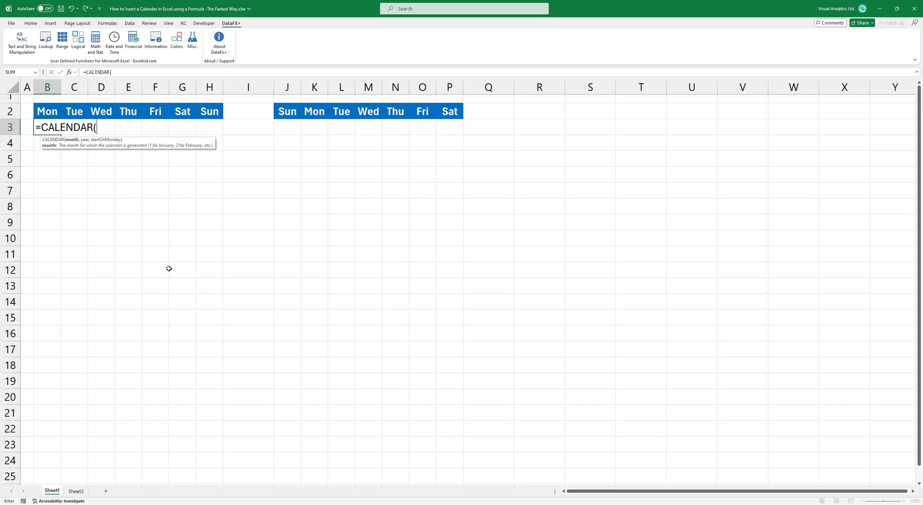
Enter 4 as the month argument of the B3 CALENDAR formula.
text(4)
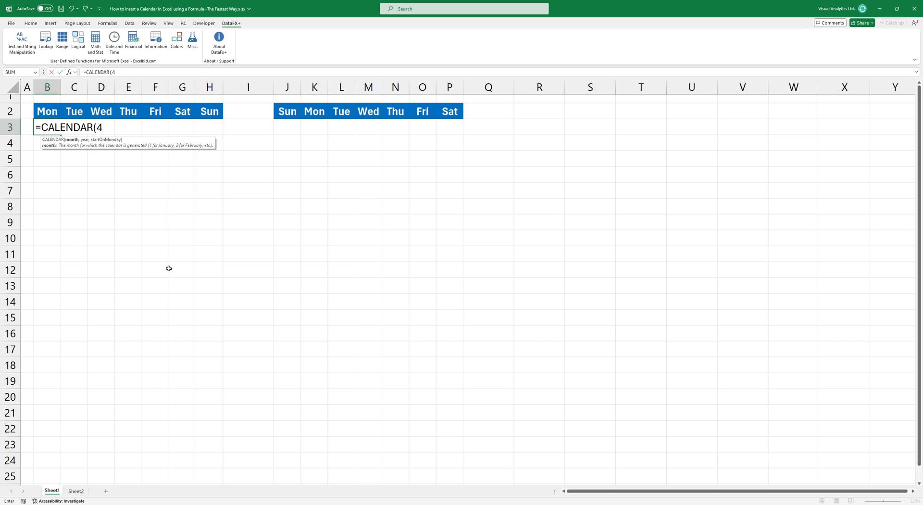
text(,)
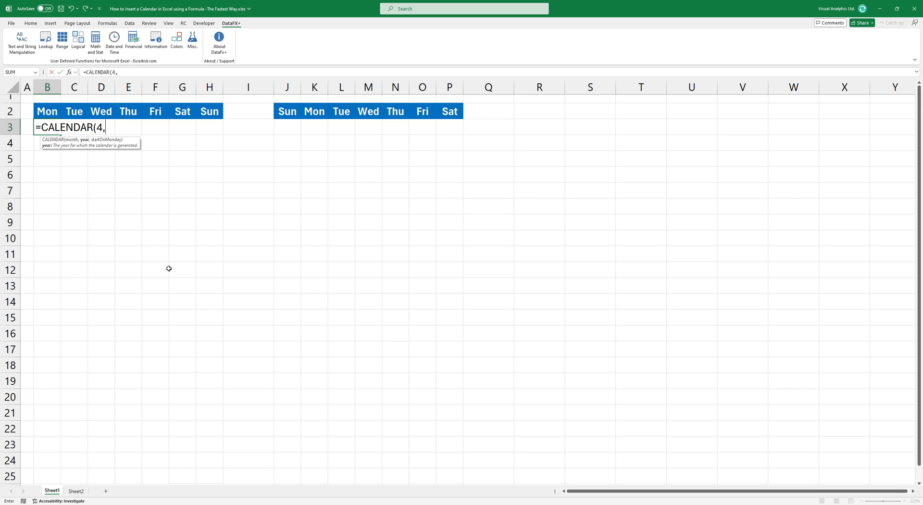
Add year 2024 and TRUE for Monday-start weeks, completing =CALENDAR(4,2024,TRUE).
text(20)
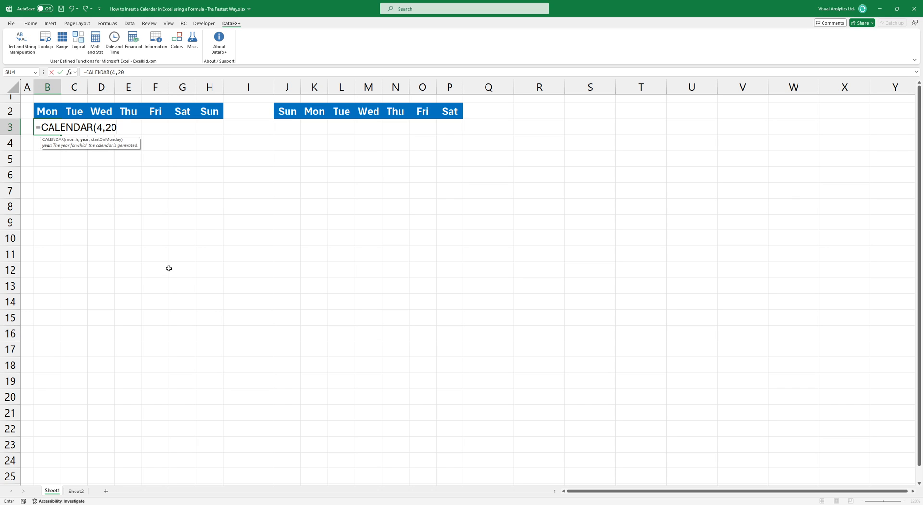
text(24,)
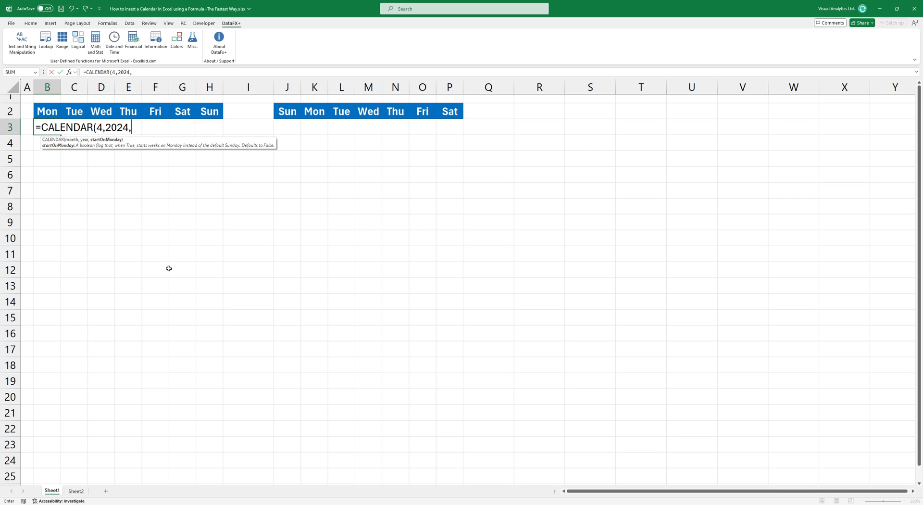
text(TRUE))
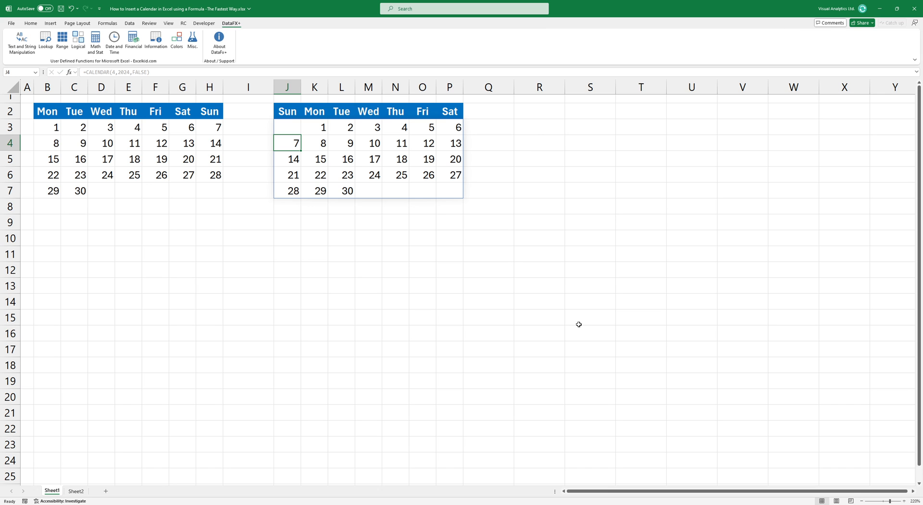
Switch to Sheet2 to view the legacy-formula April 2024 calendars.
click(75, 490)
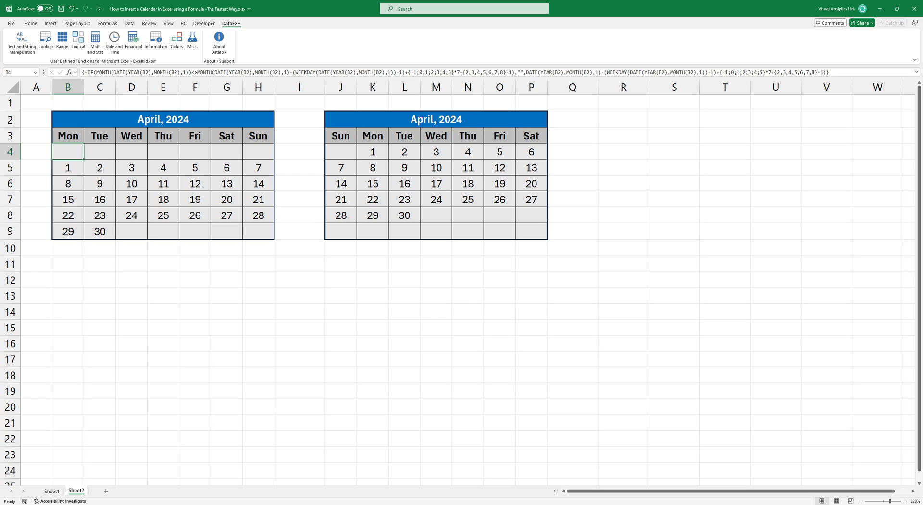
mouse_move(75, 71)
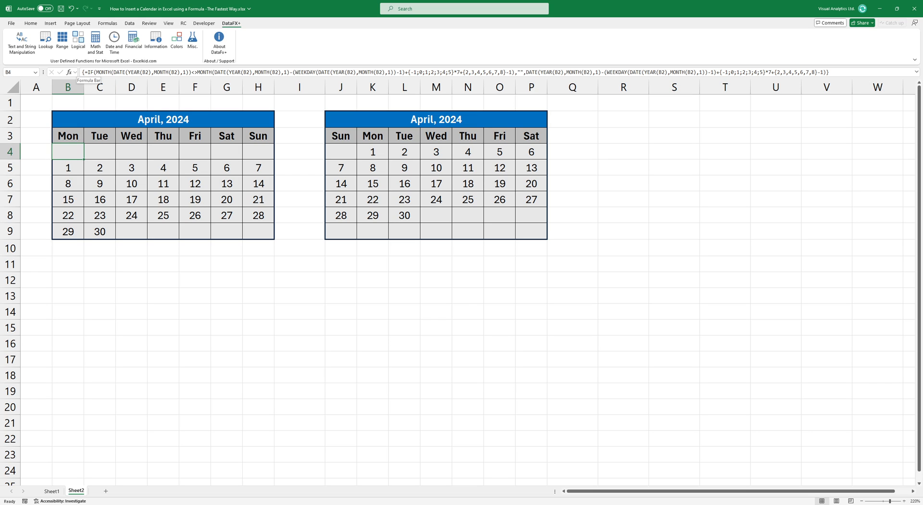